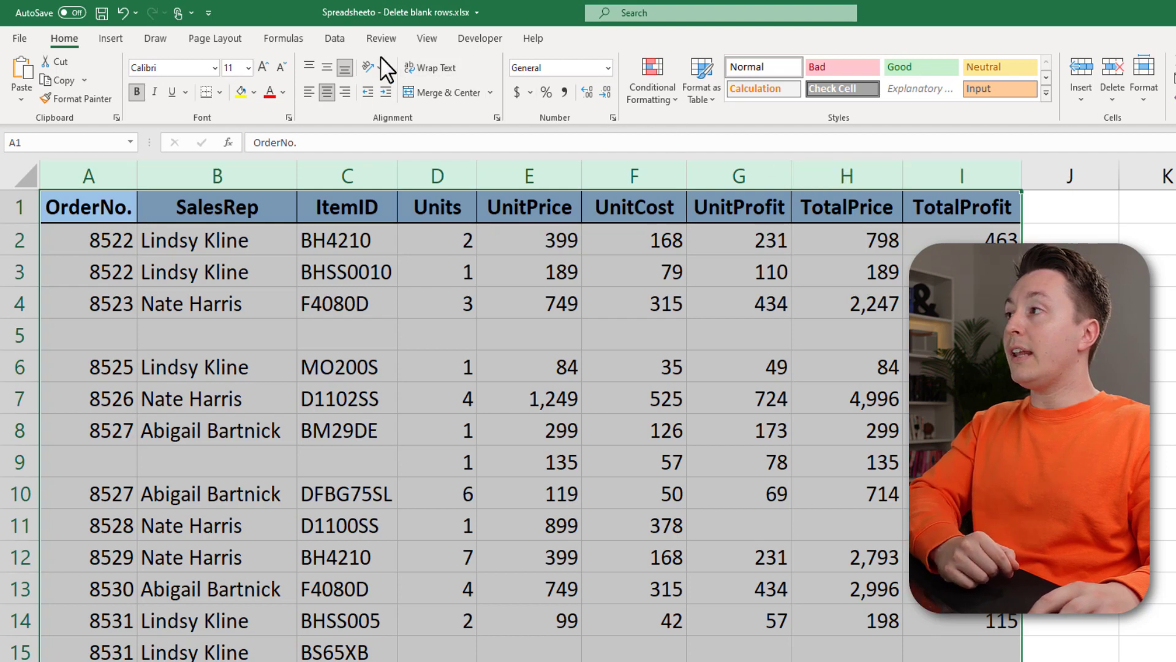
Turn on filtering for the sales table and scroll the OrderNo filter list to (Blanks)
click(334, 38)
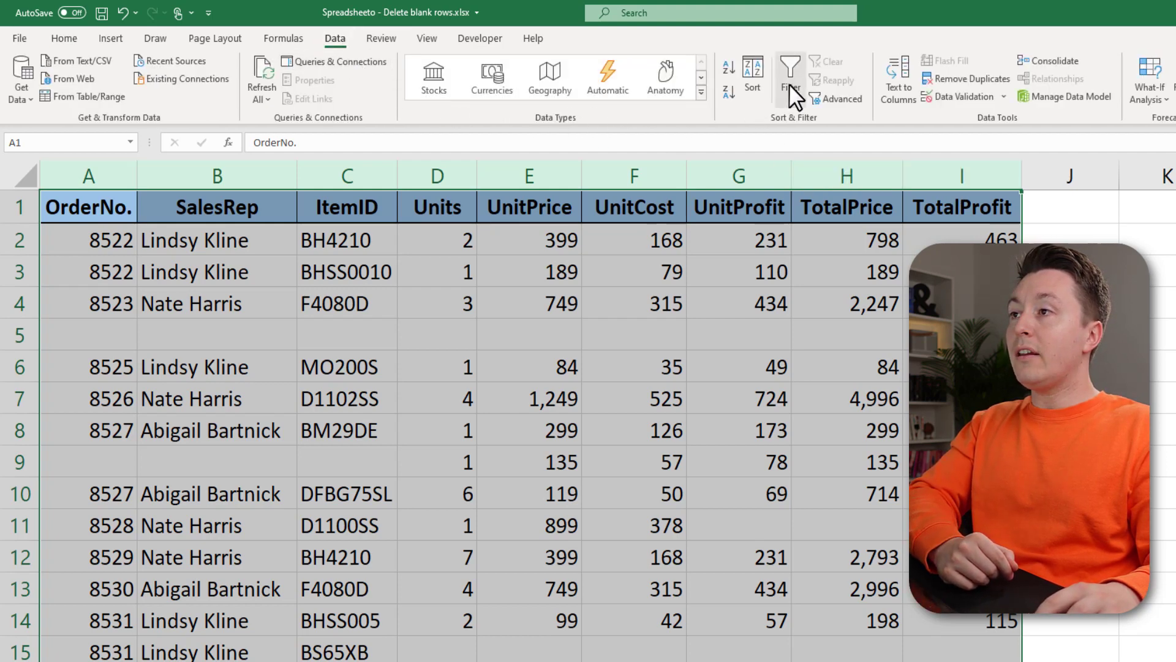
click(789, 77)
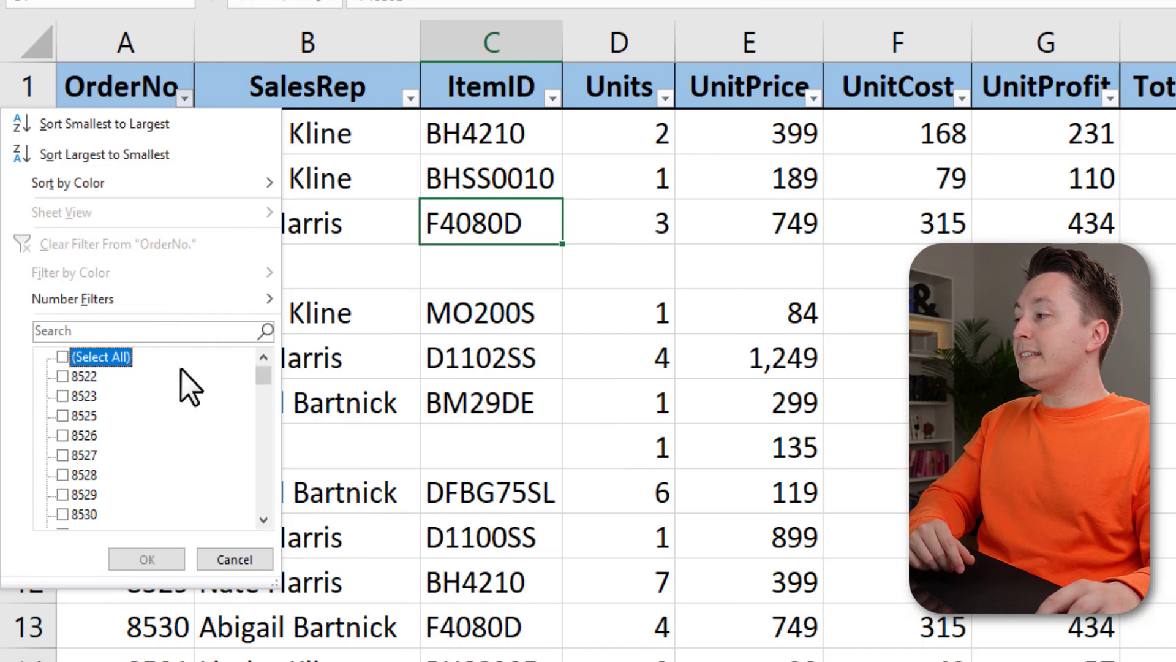
scroll(down, 3)
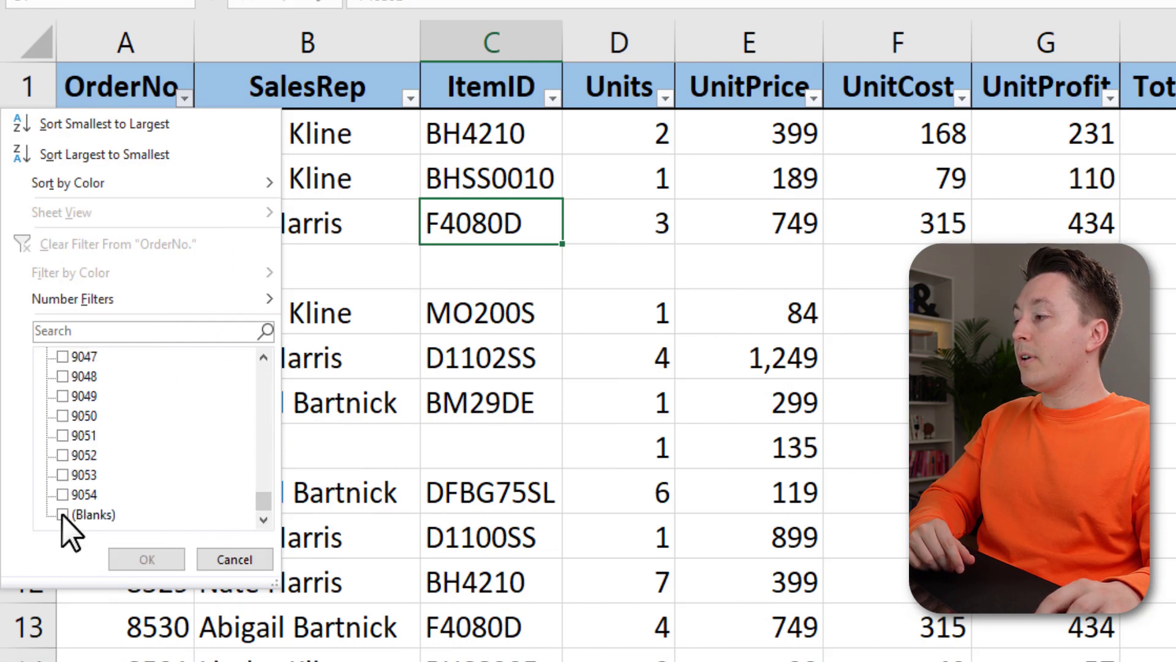
Filter the OrderNo, SalesRep and ItemID columns to show only blank entries
click(145, 558)
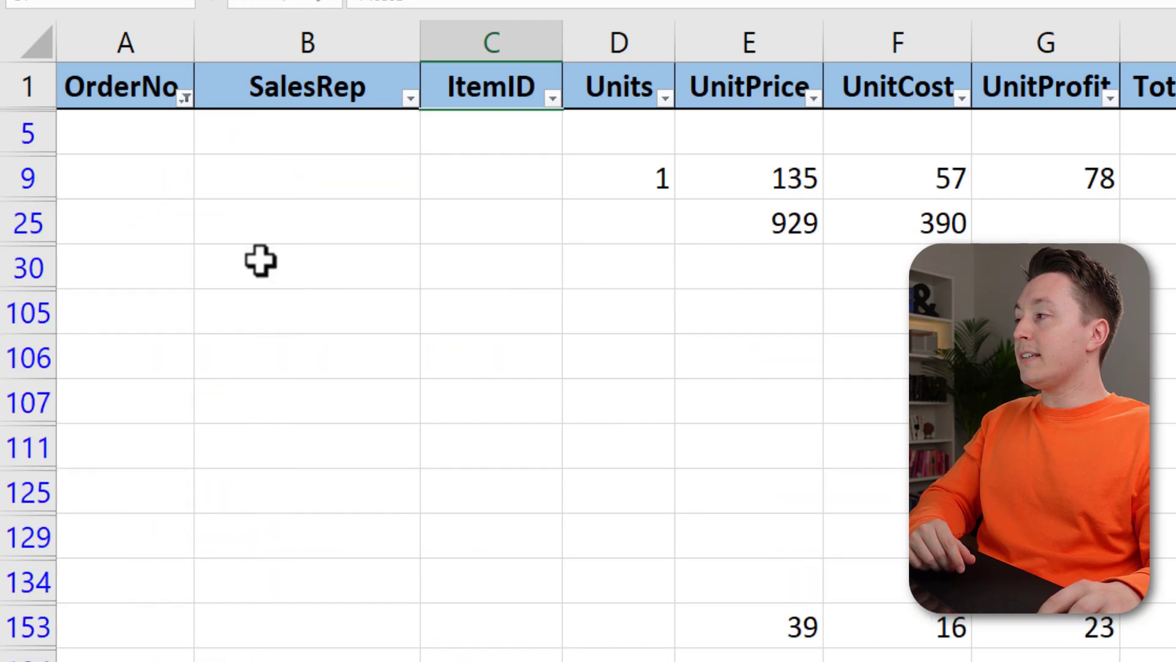
mouse_move(316, 180)
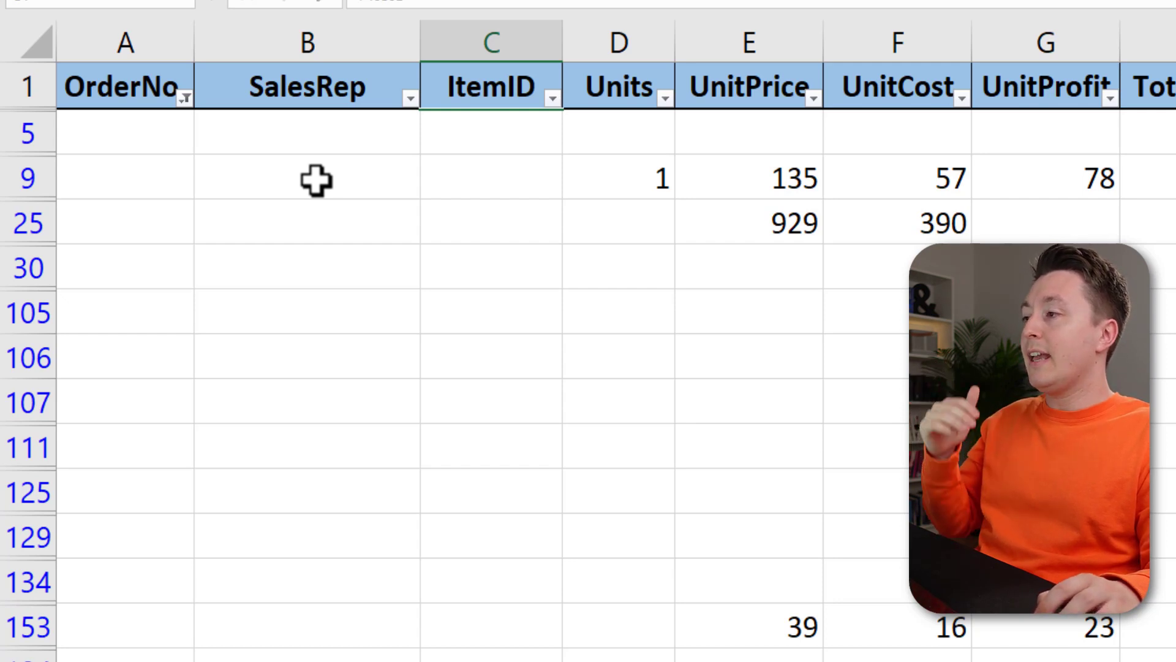
click(490, 178)
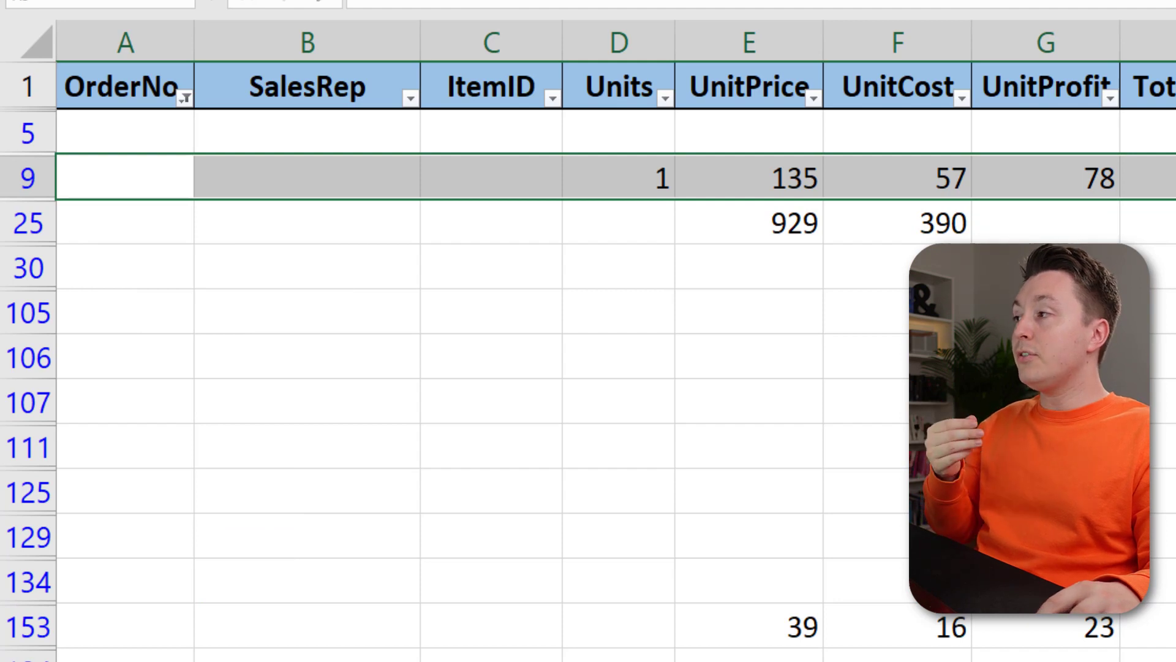
click(308, 86)
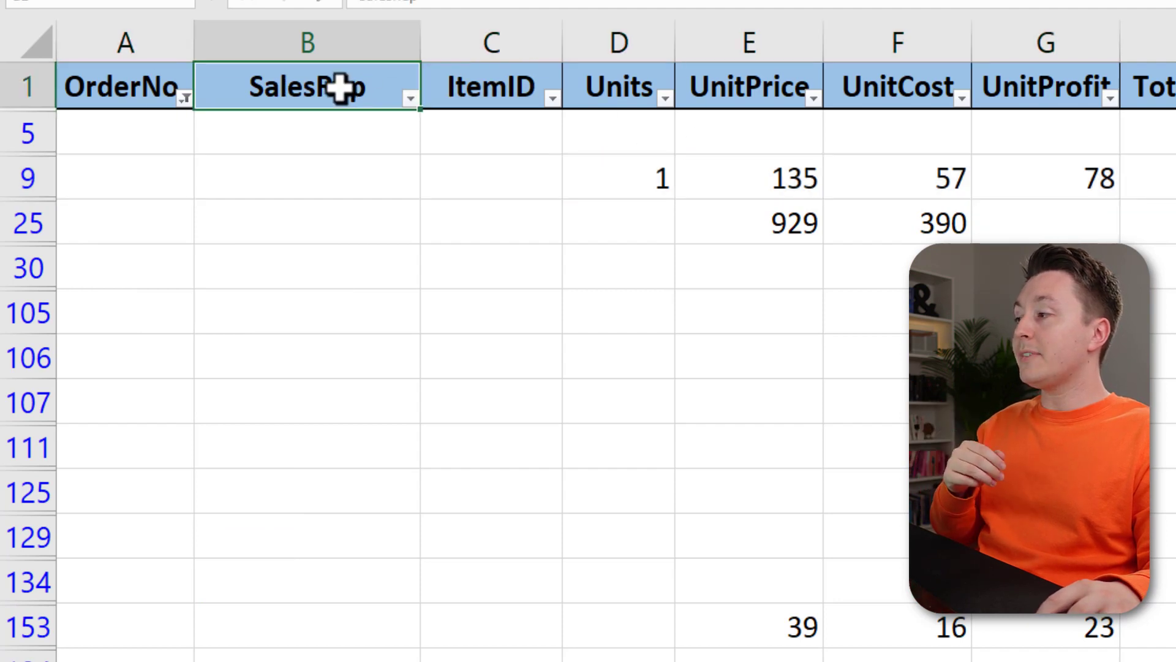
click(410, 98)
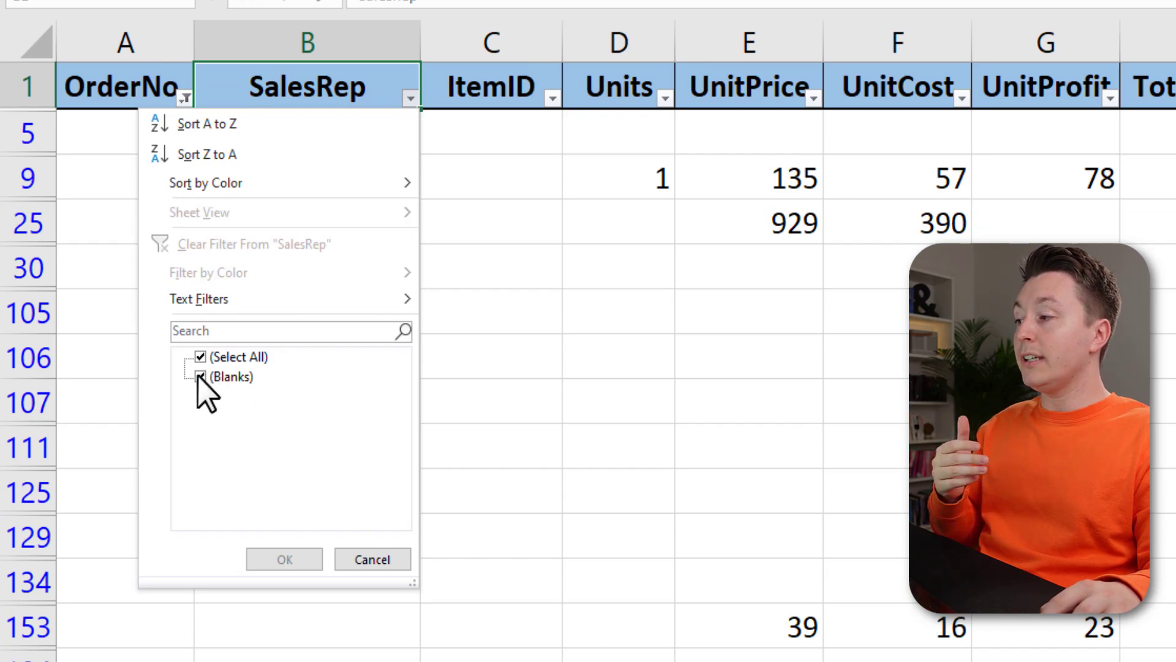
click(283, 558)
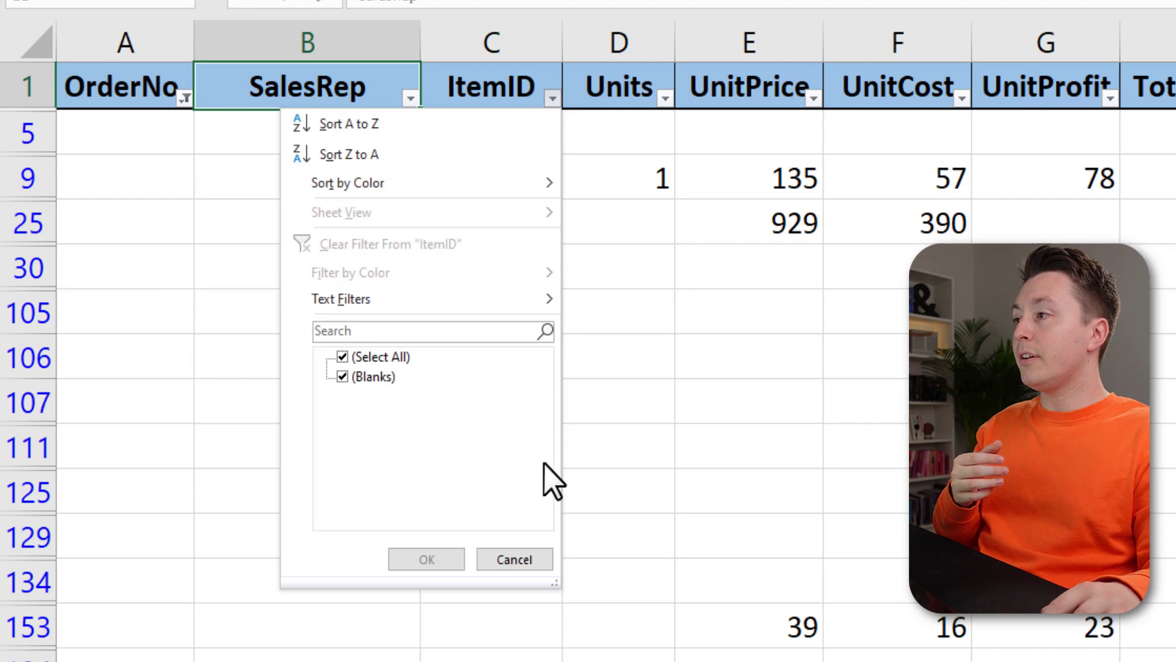
Filter the Units and UnitPrice columns to blanks, excluding values 1 and 39
click(663, 87)
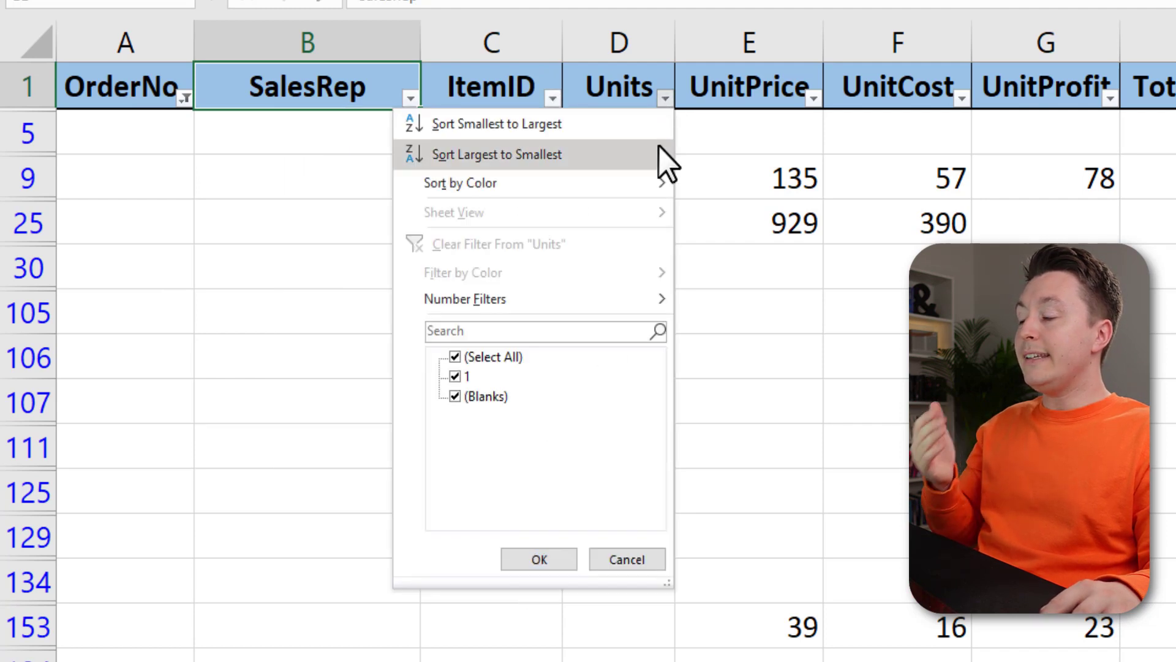
click(453, 376)
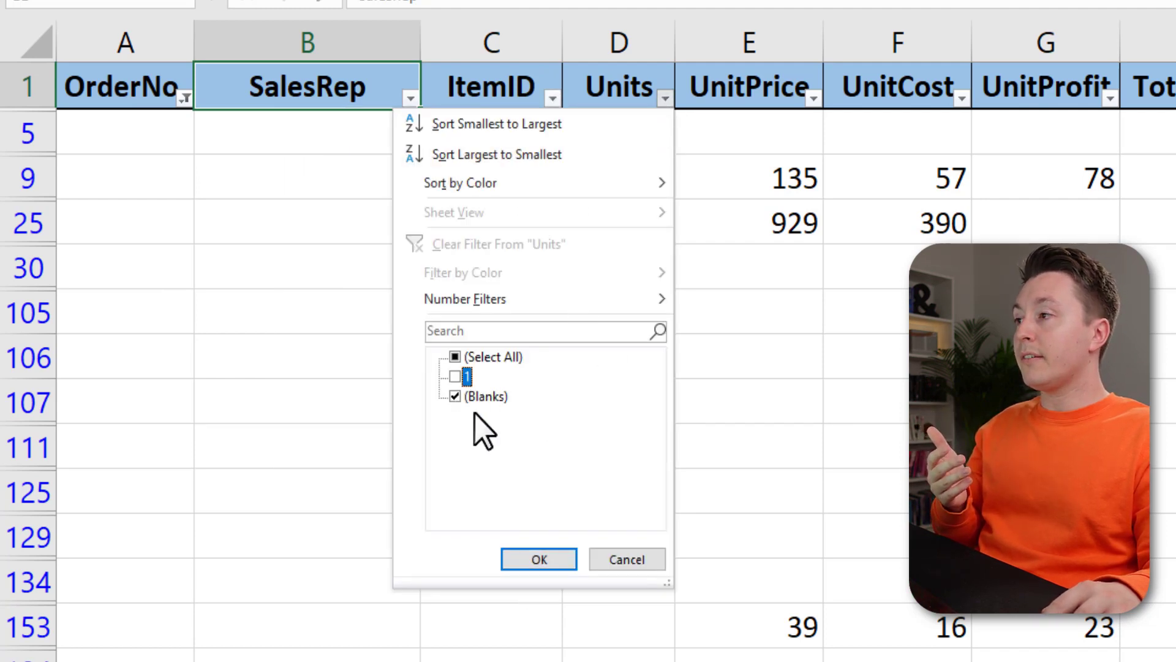
click(538, 559)
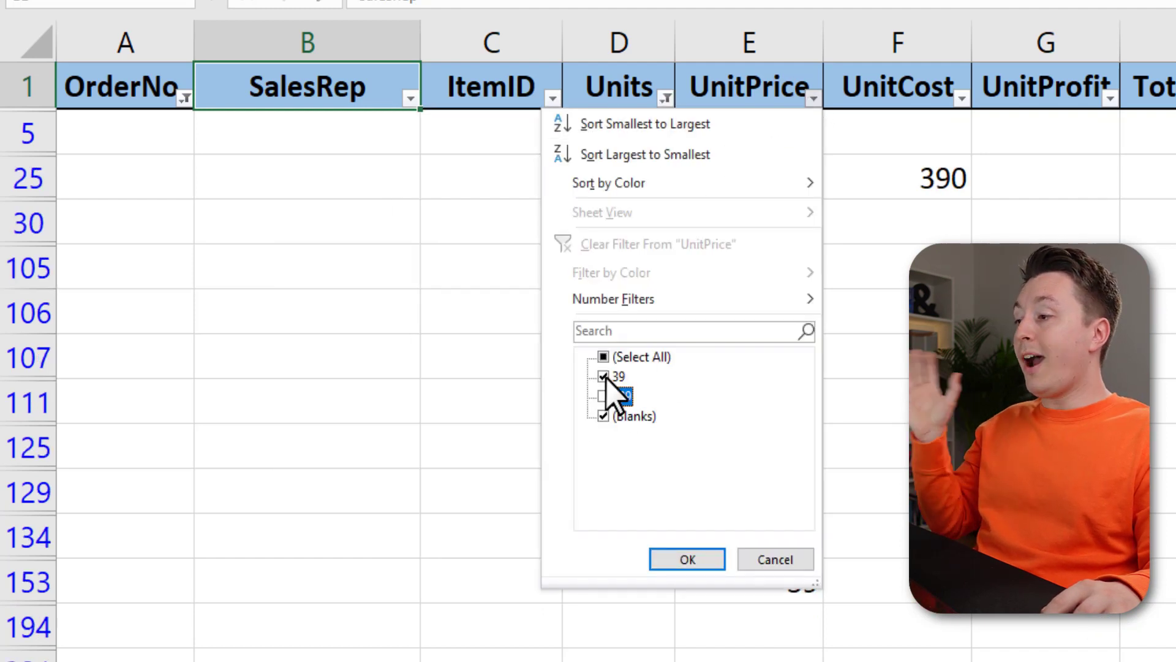
click(602, 377)
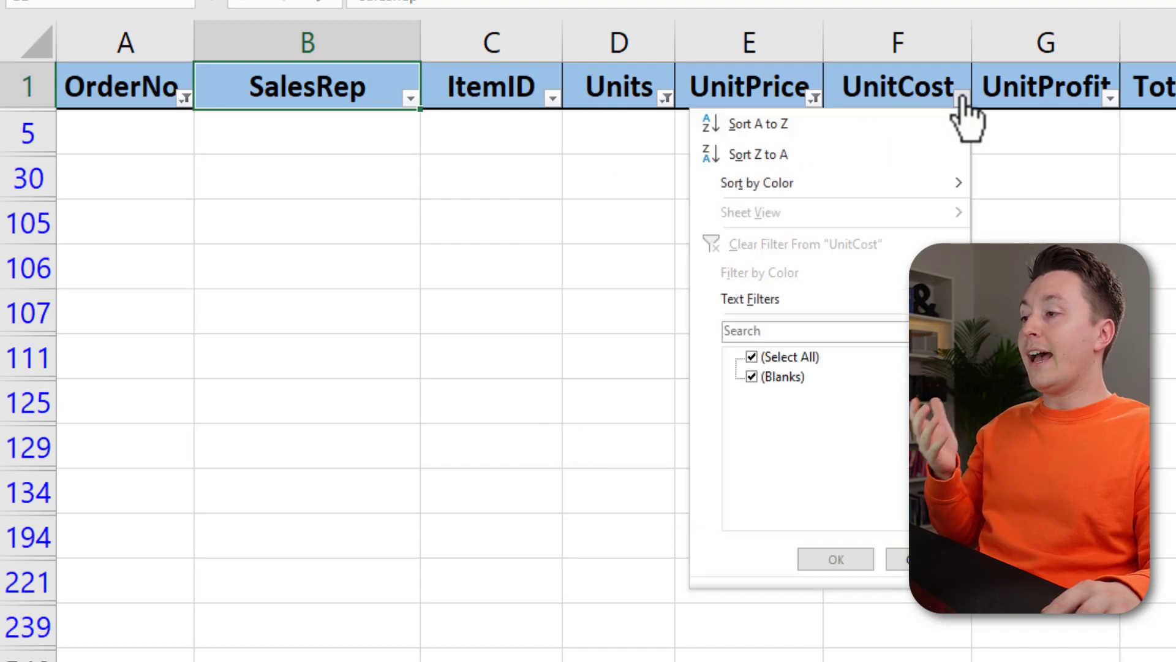
mouse_move(769, 375)
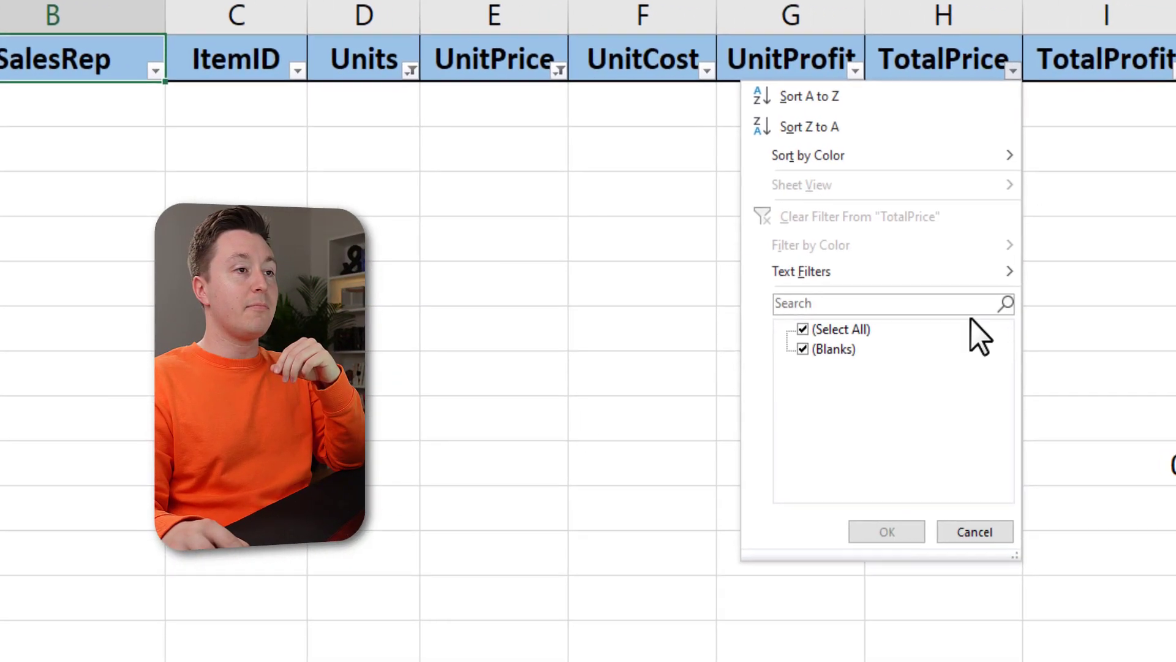
Filter the TotalProfit column to blanks only, excluding the value 0
click(1125, 59)
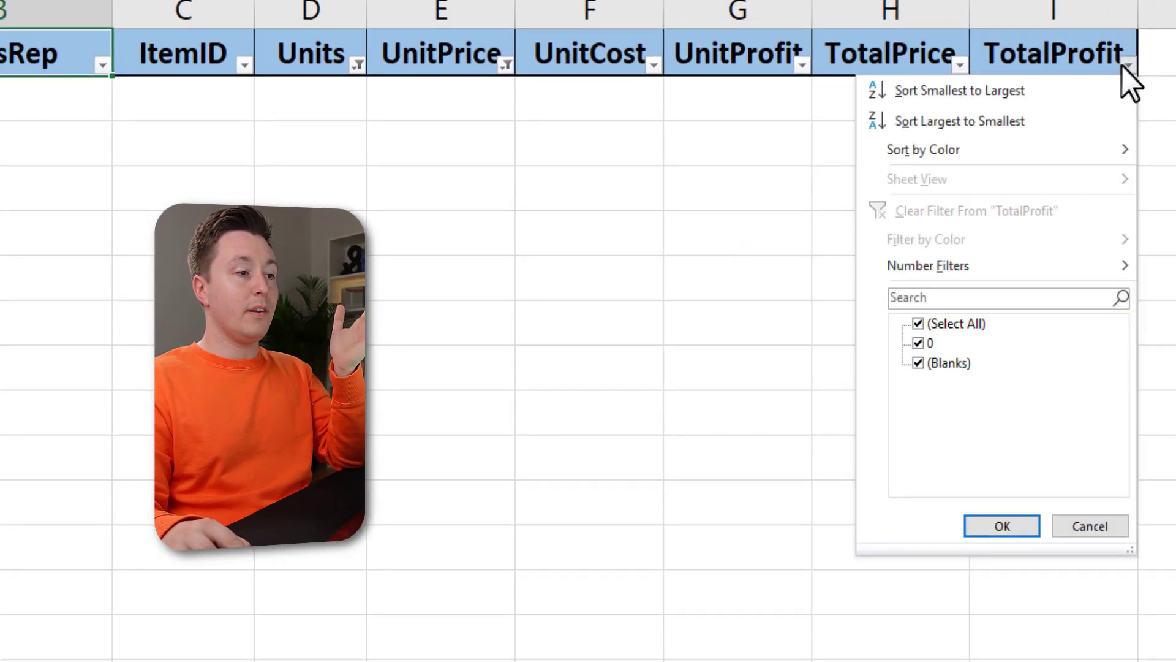
click(917, 343)
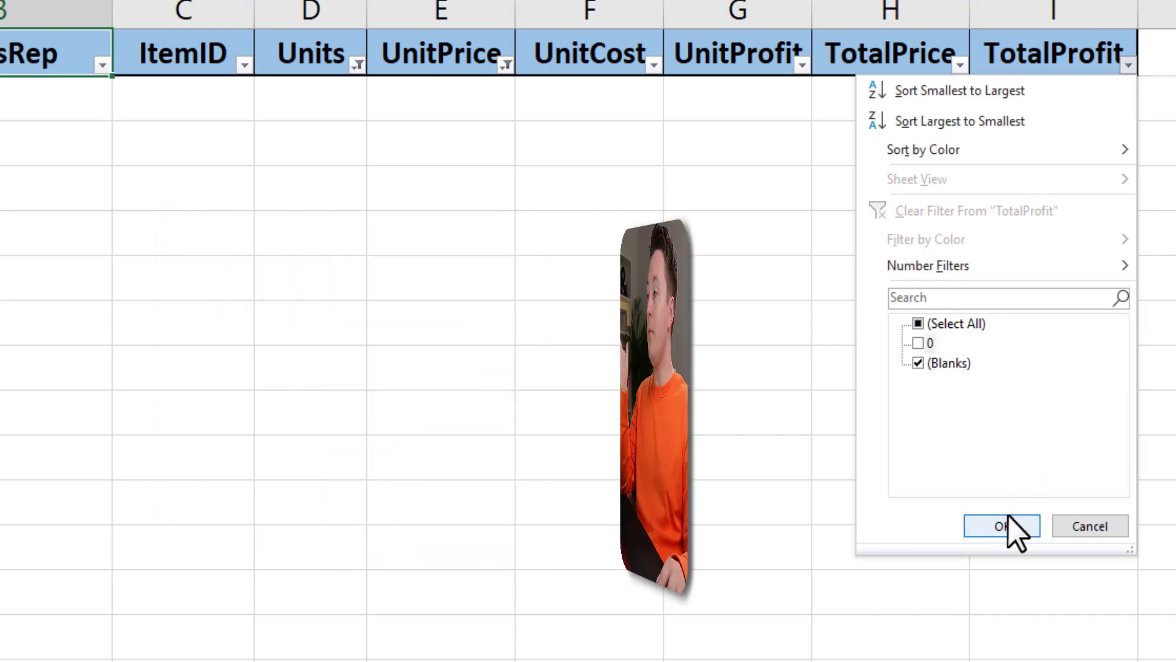
click(1001, 526)
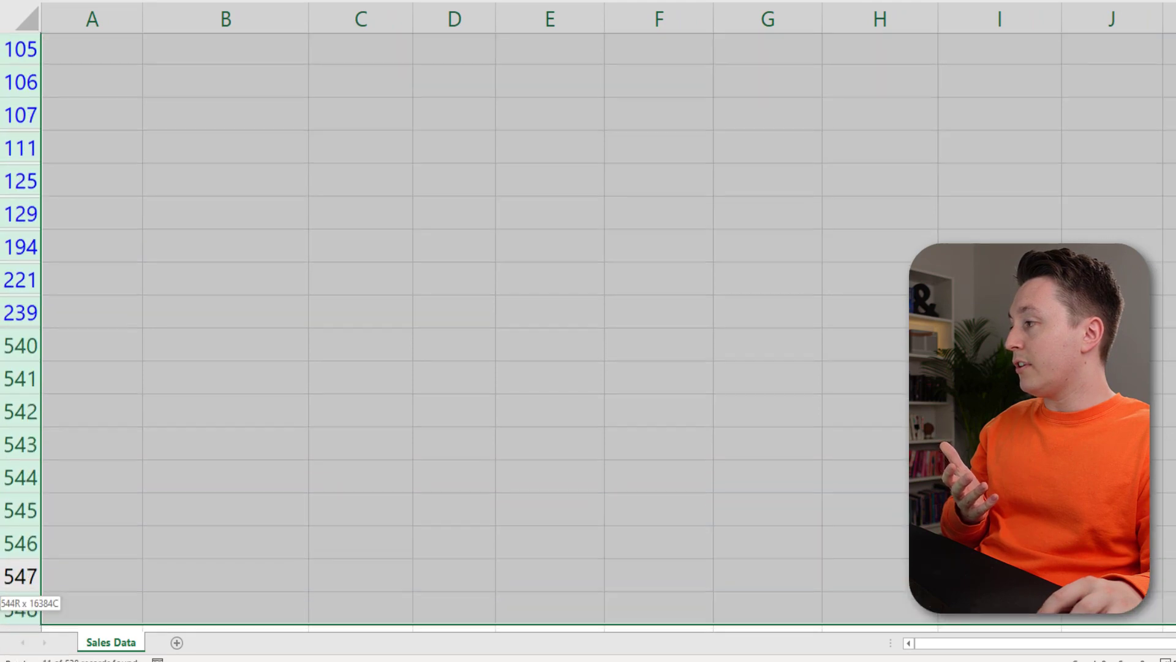
Delete the visible blank rows and clear the filter so the full table shows again
scroll(up, 3)
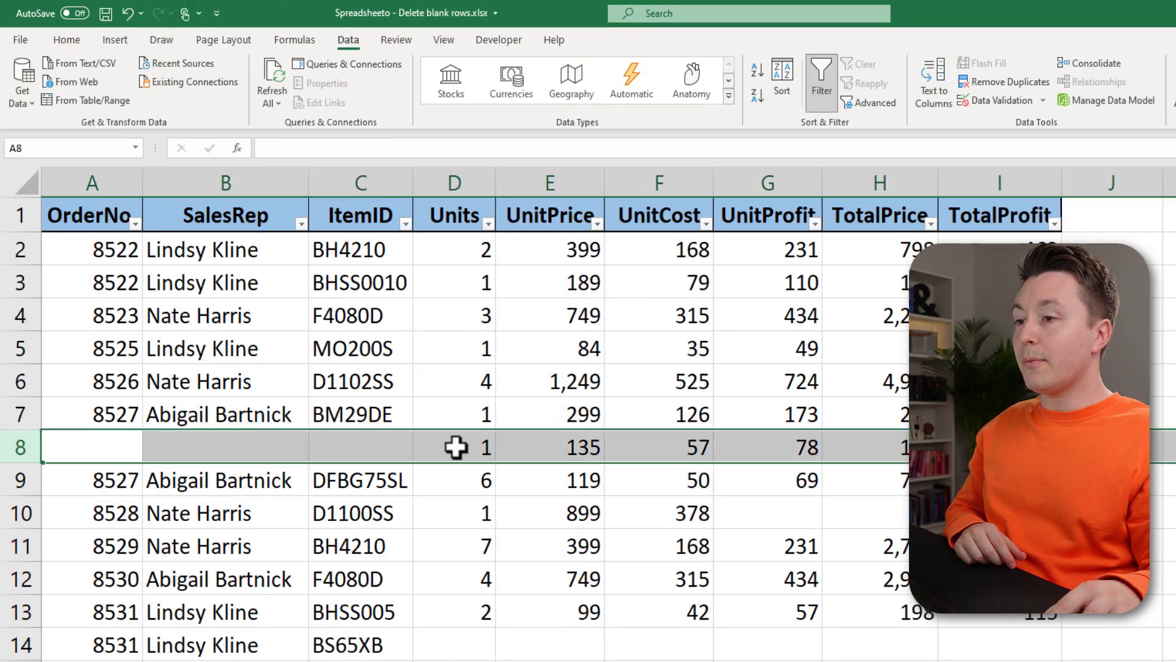
Select the table's columns in full, starting from the partly blank row 8
click(453, 446)
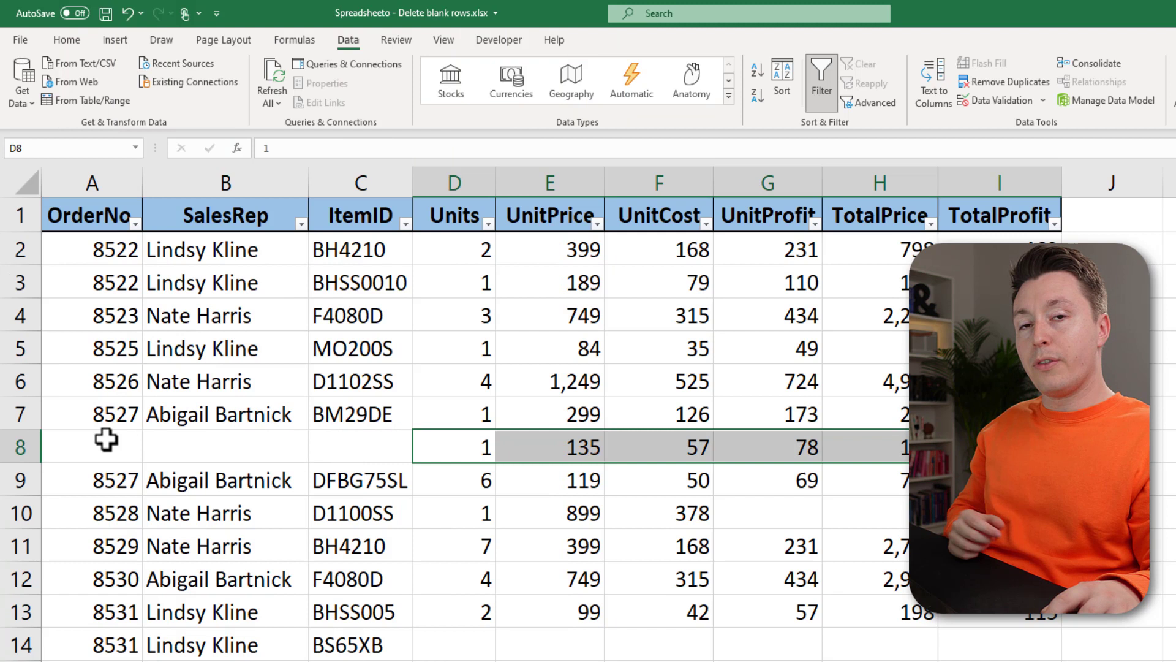
click(92, 446)
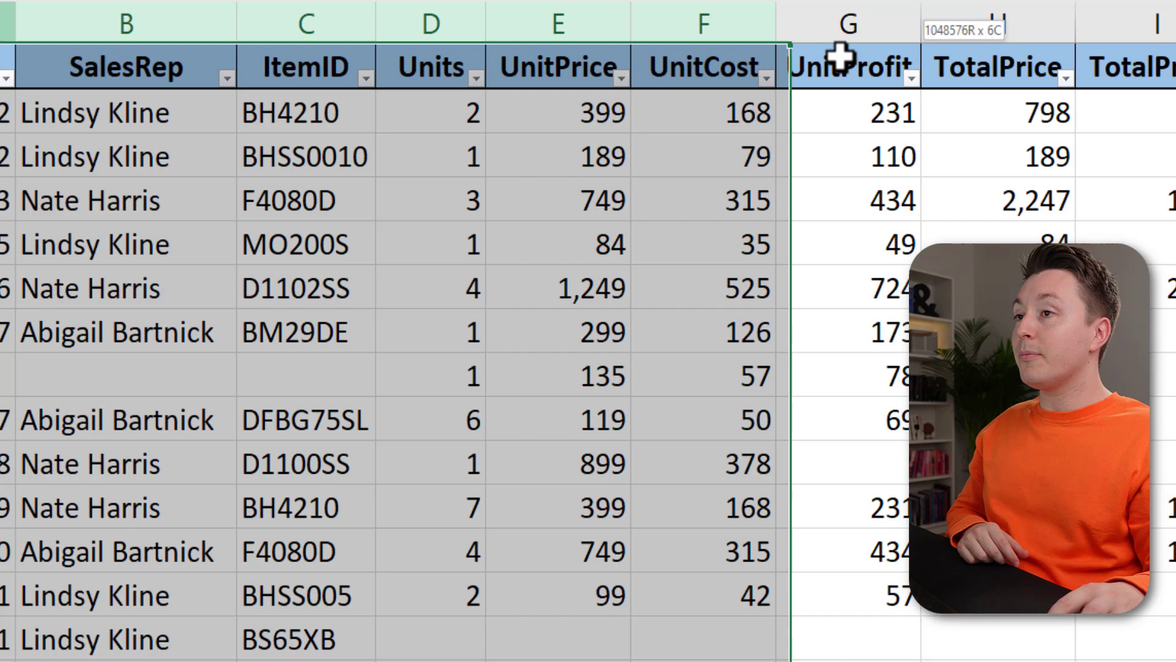
Select every blank cell in the table via Go To Special > Blanks (F5)
key(f5)
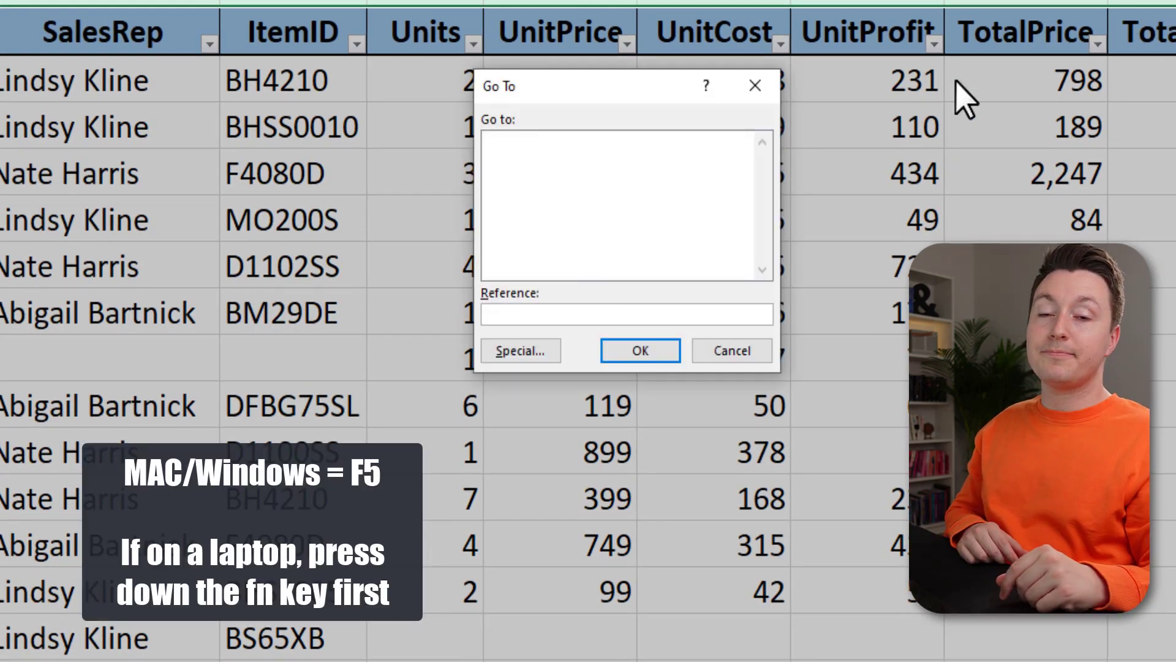
click(520, 350)
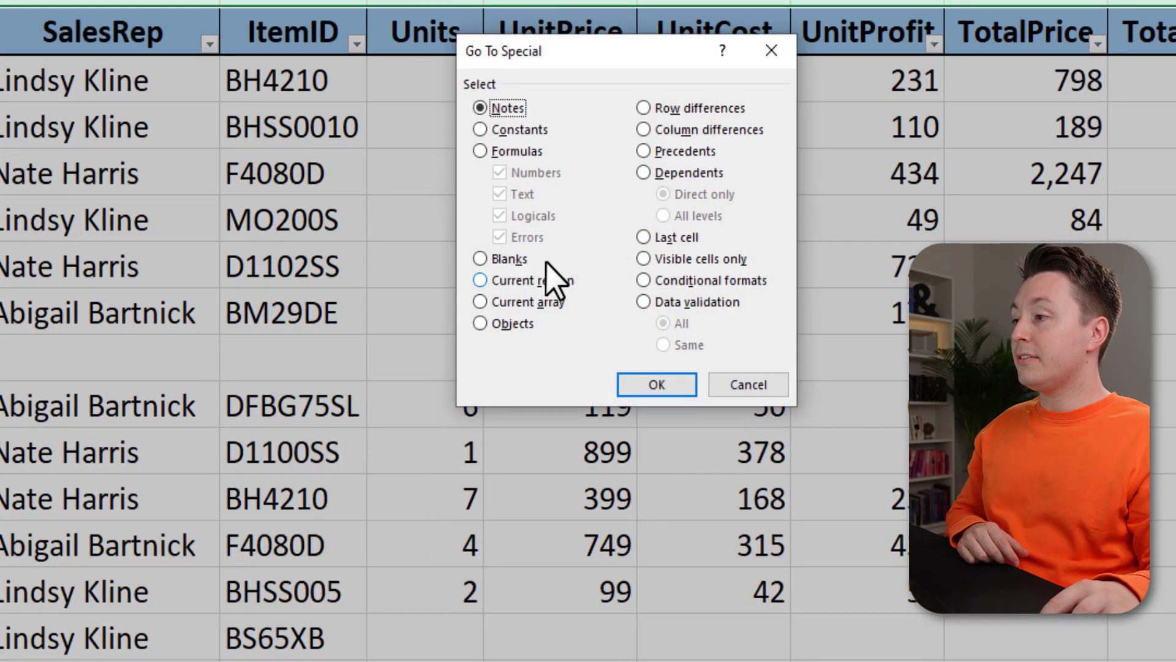
click(480, 258)
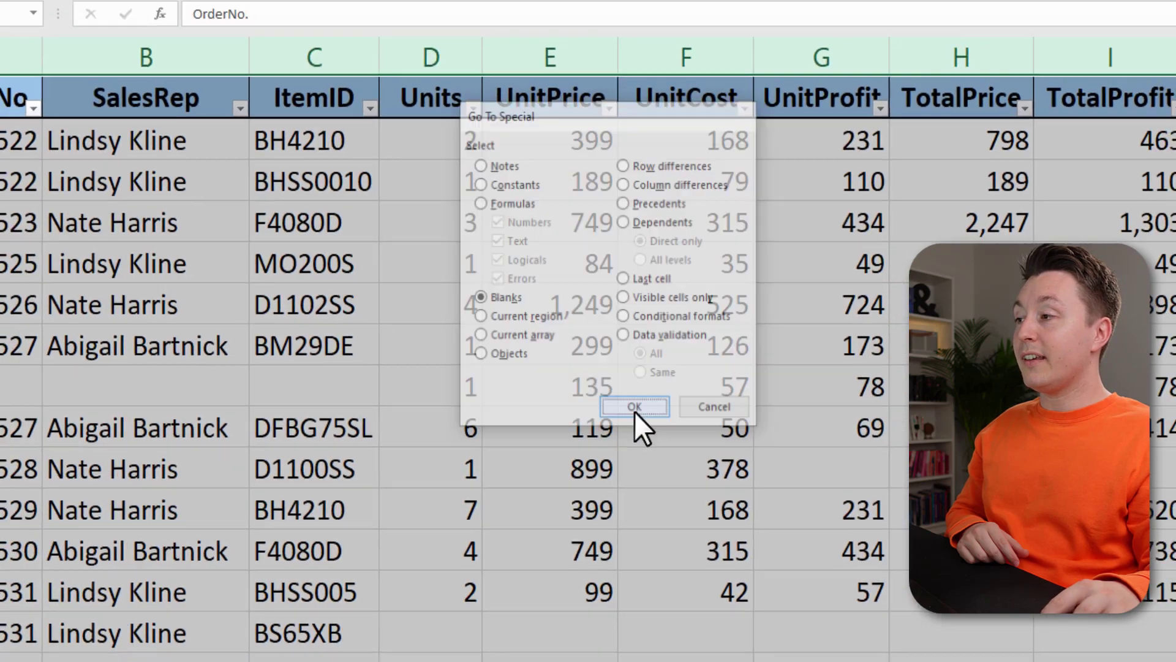
click(635, 406)
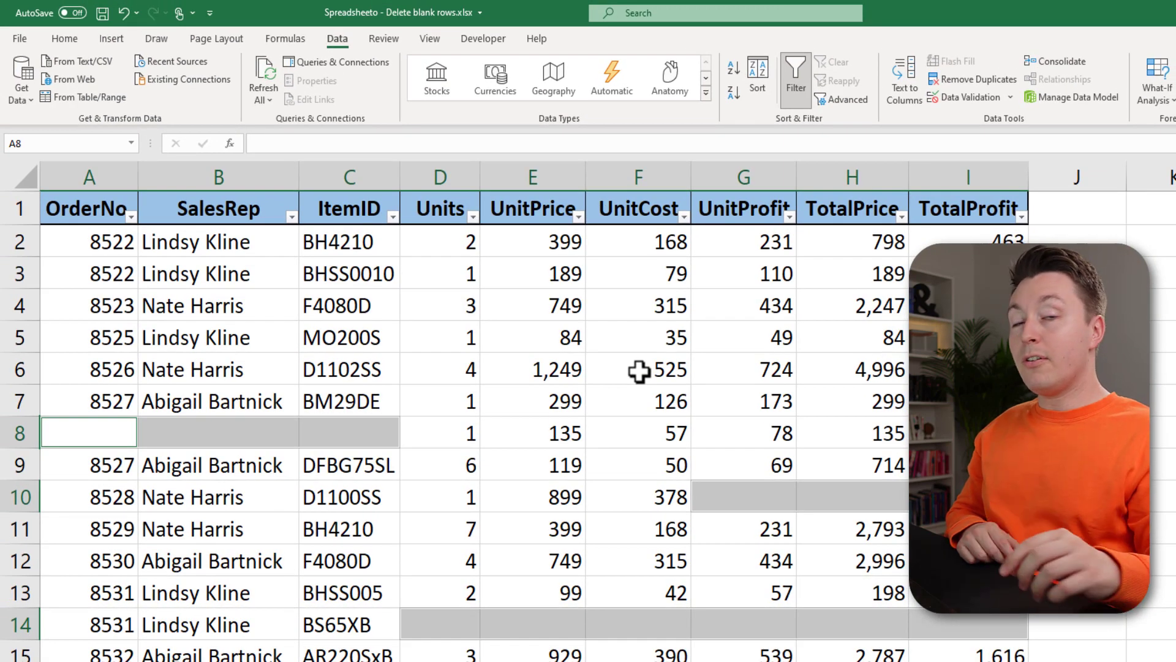
click(64, 38)
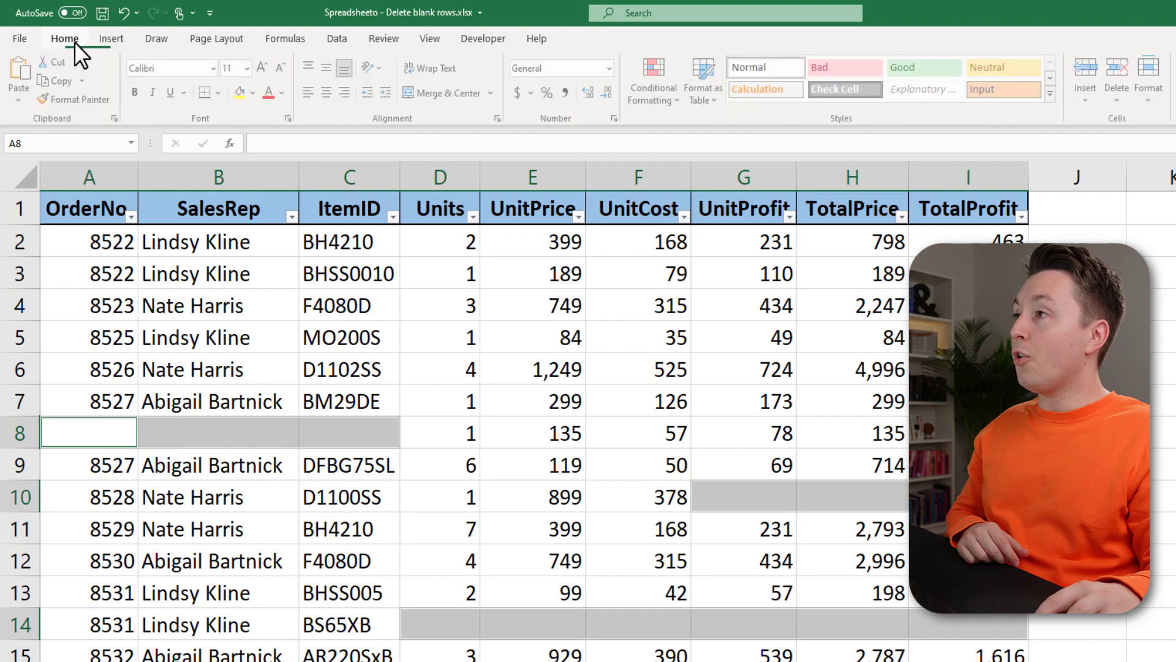